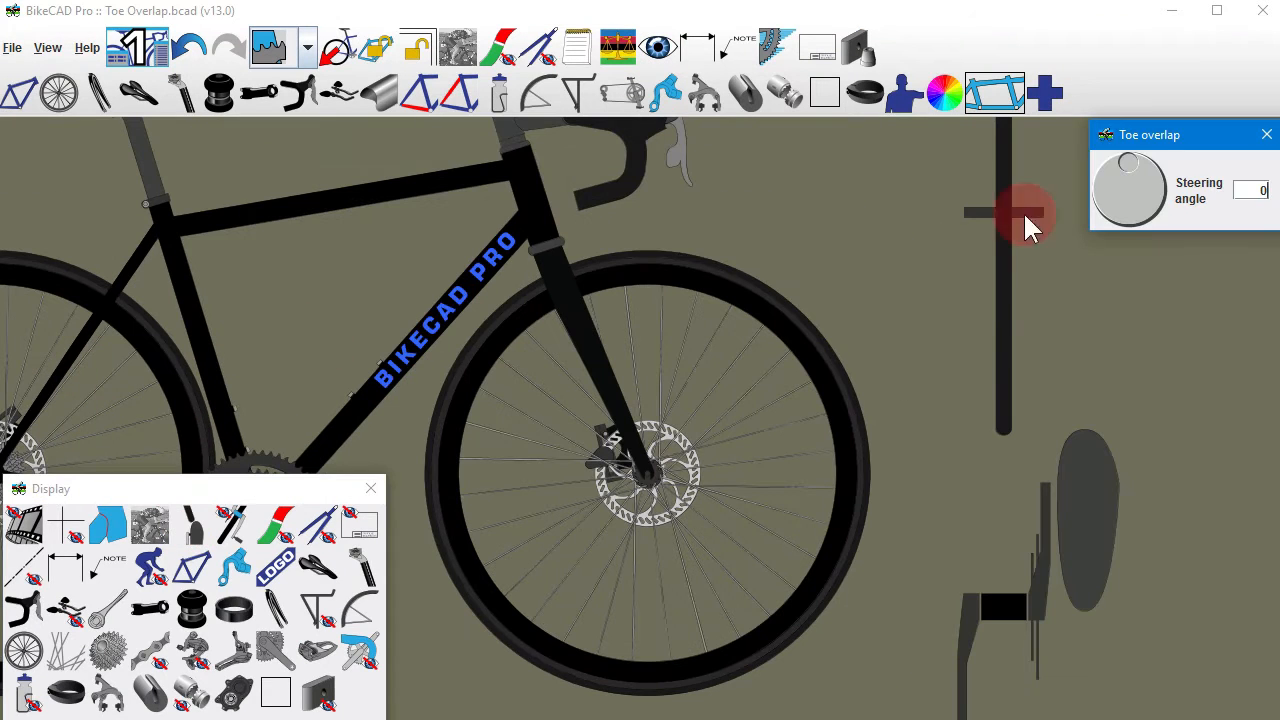
# Drag the steering dial to turn the front wheel to about -24°.
pyautogui.moveTo(1032, 215); pyautogui.dragTo(1128, 180)
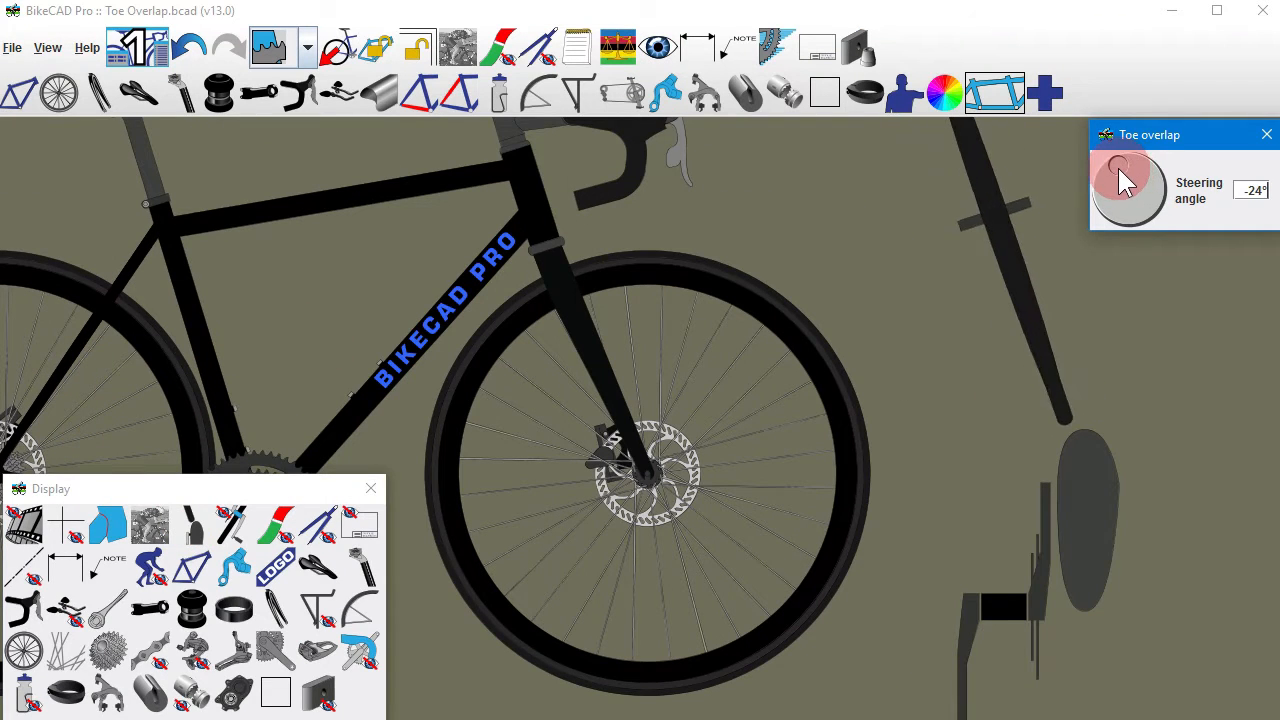
# Enable Include for the front fender in the Fenders dialog.
pyautogui.click(898, 93)
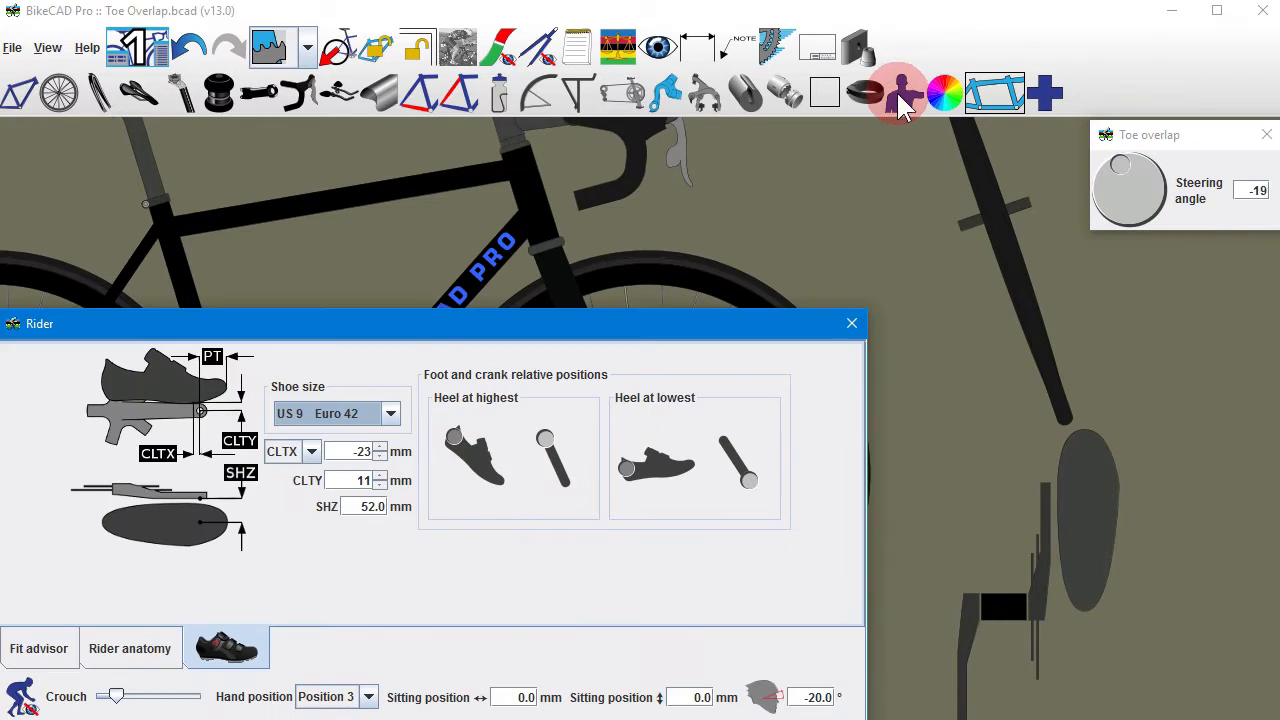
pyautogui.click(389, 413)
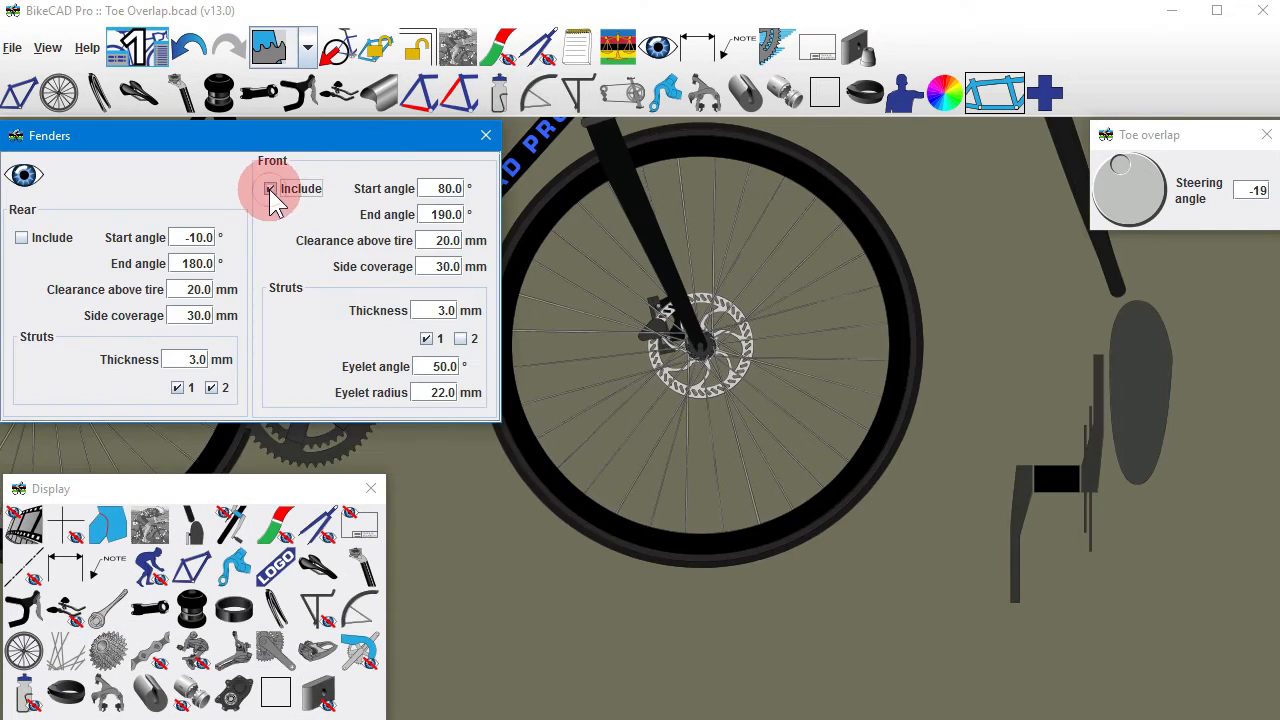
pyautogui.click(486, 135)
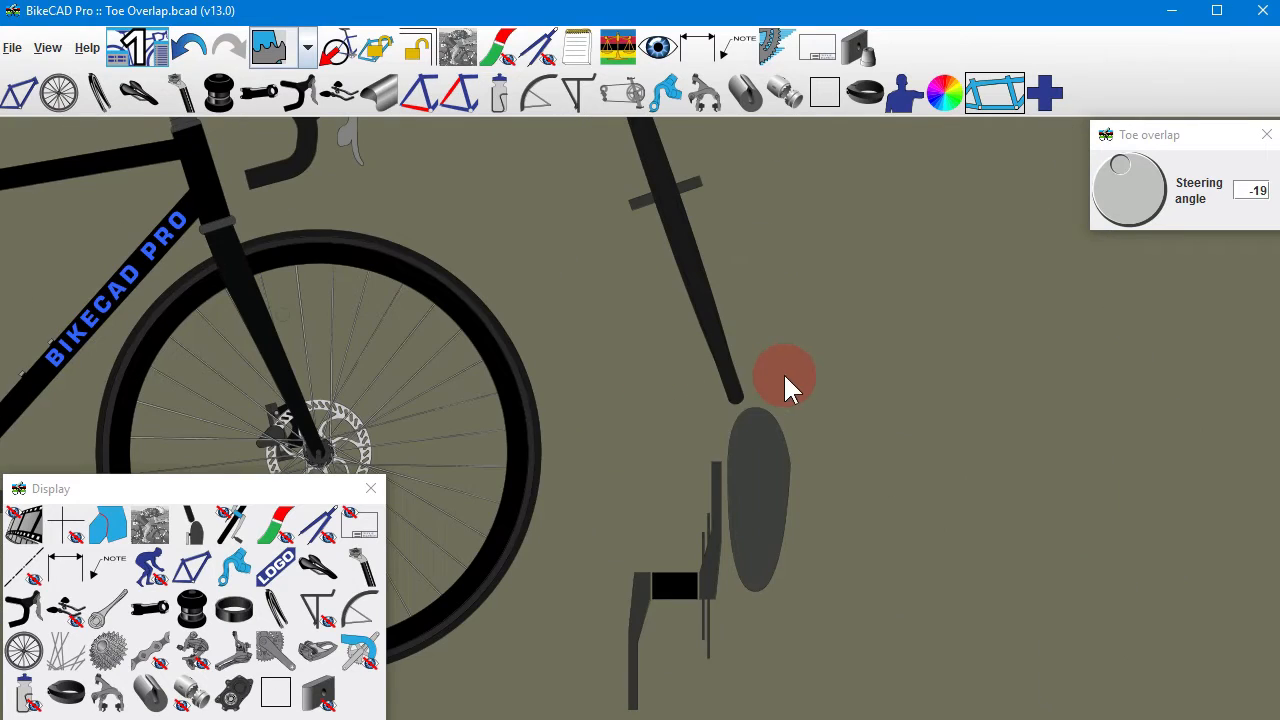
# Turn on the ISO 4210-2 4.13.2.2 toe clearance dimension, showing 114mm.
pyautogui.click(698, 47)
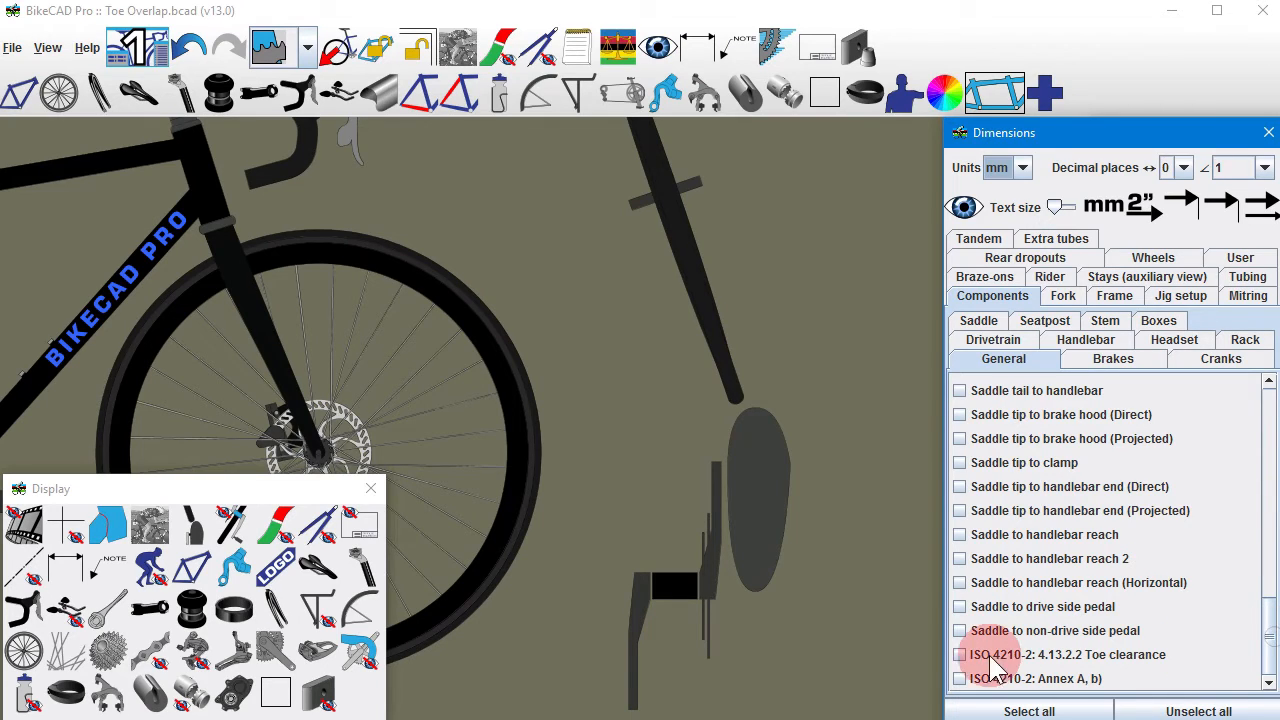
pyautogui.click(959, 654)
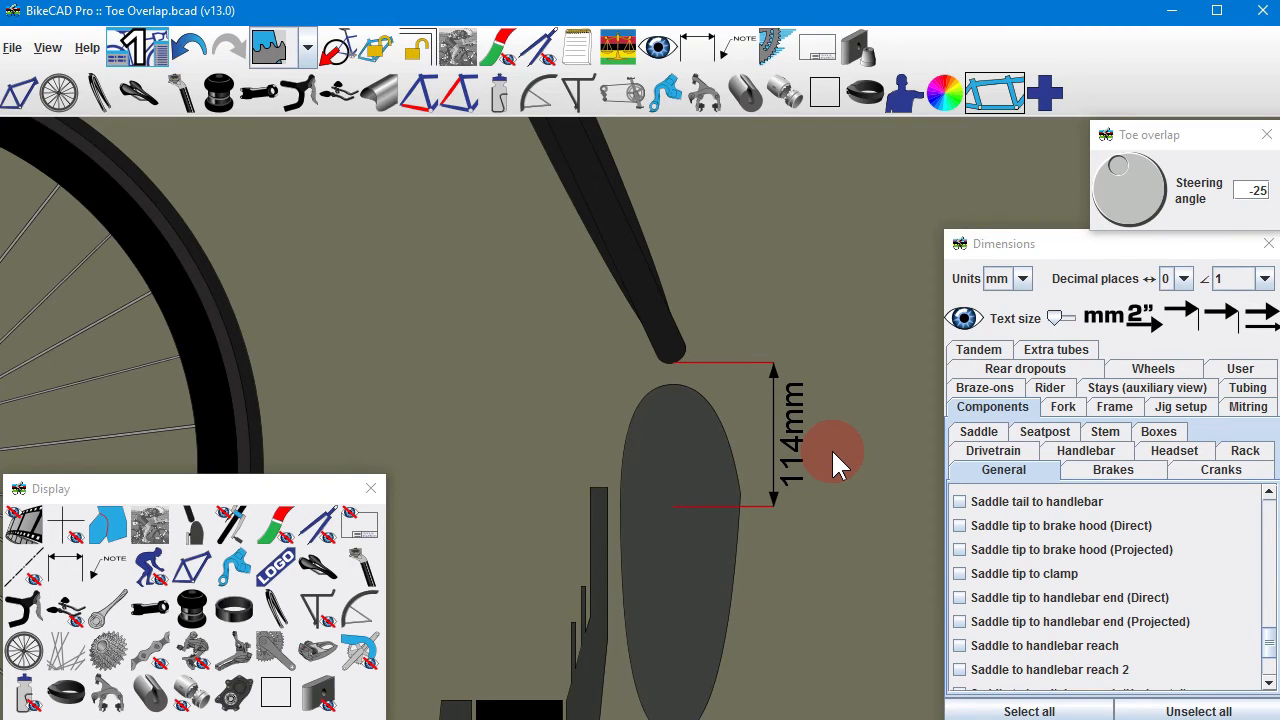
pyautogui.moveTo(845, 460)
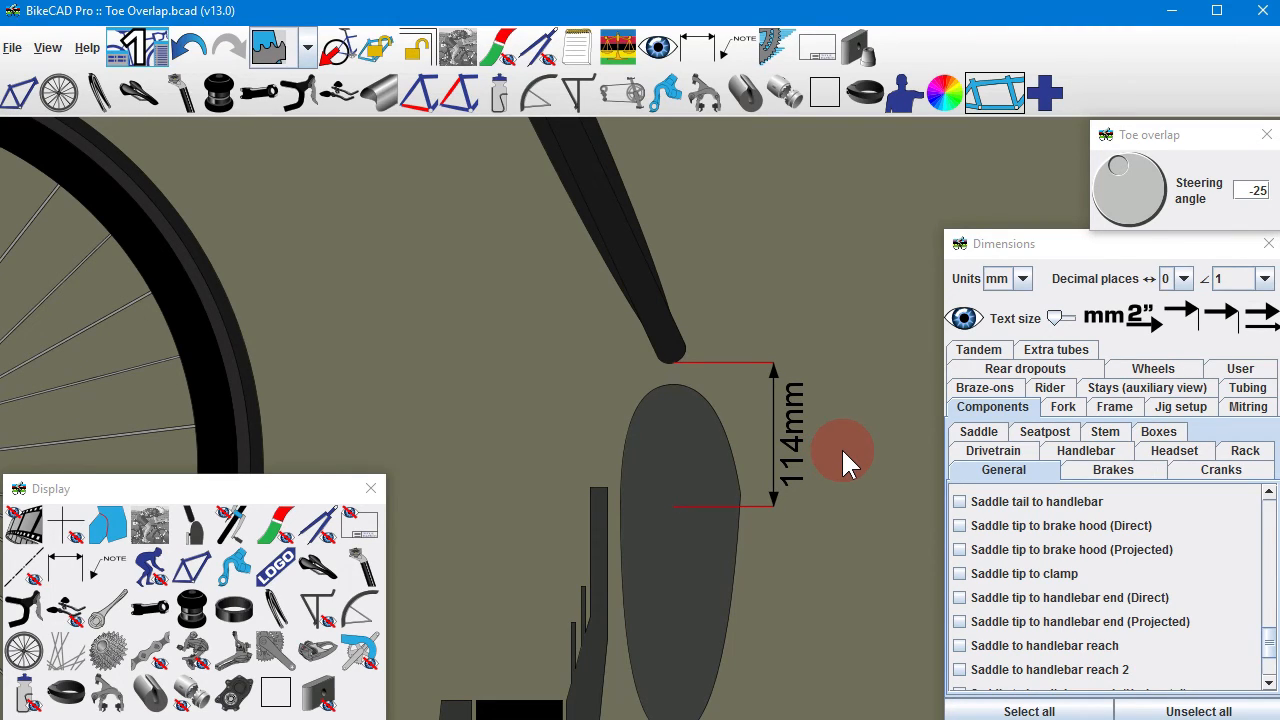